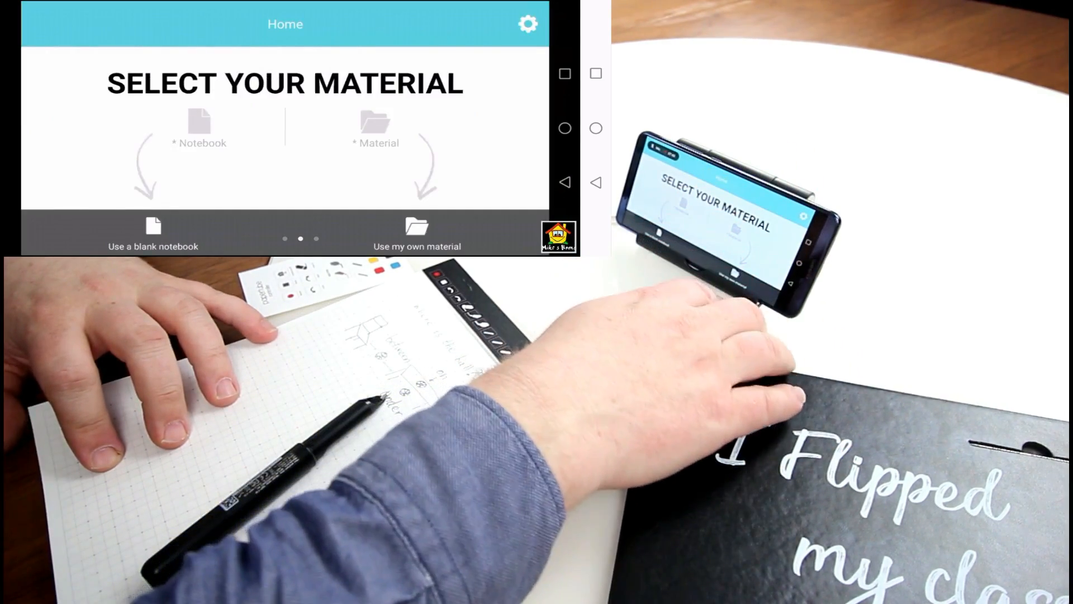
Choose 'Use my own material' to bring up the material import choices
left_click(417, 236)
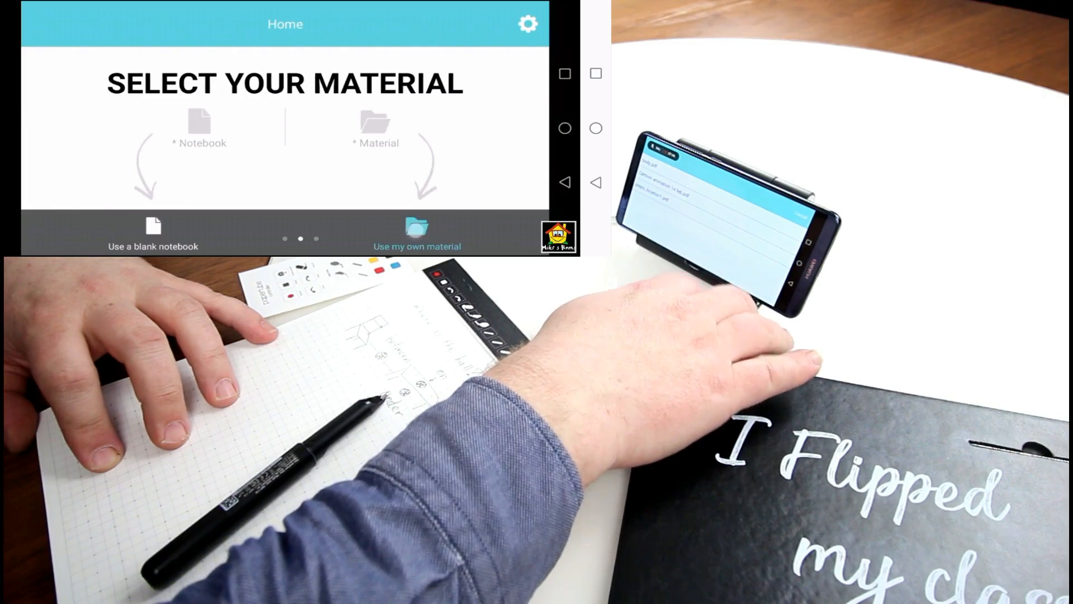
left_click(417, 233)
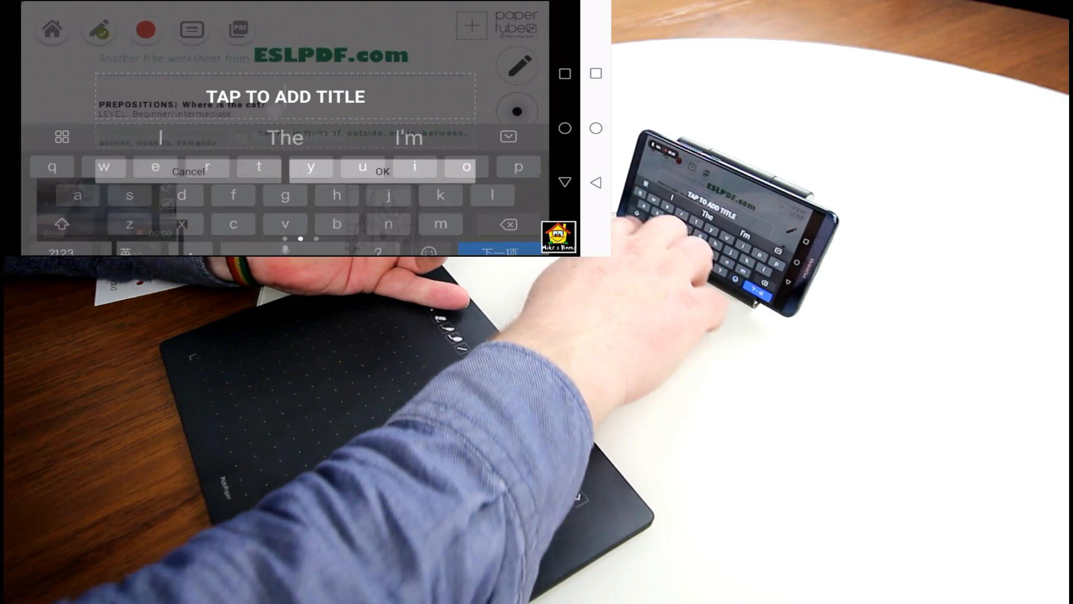
Enter the title 'Amy' and subtitle 'class' and confirm them with OK
type("Amy")
type("class")
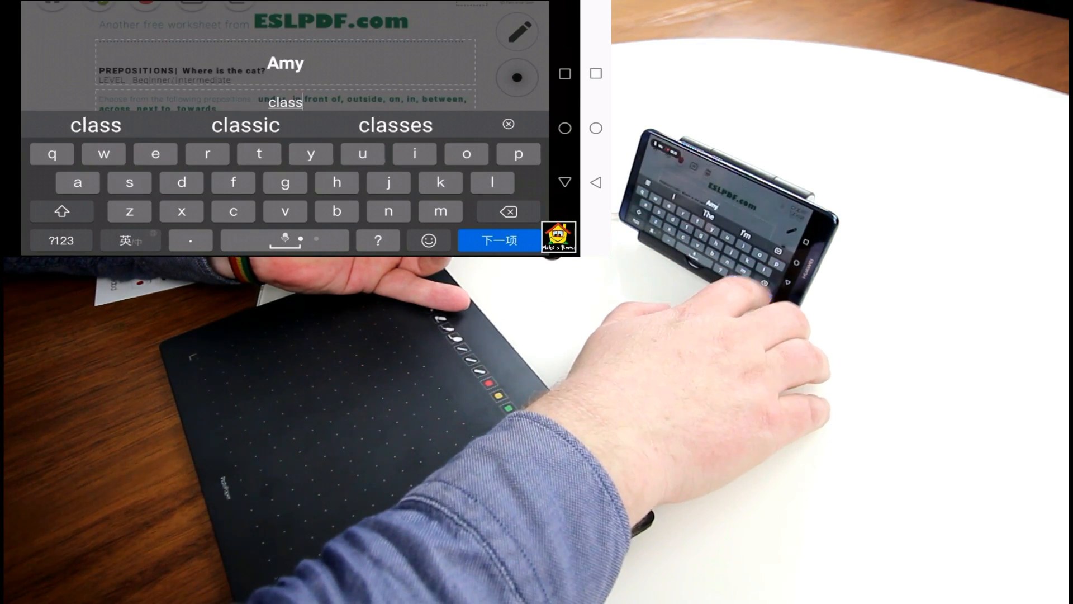
left_click(498, 240)
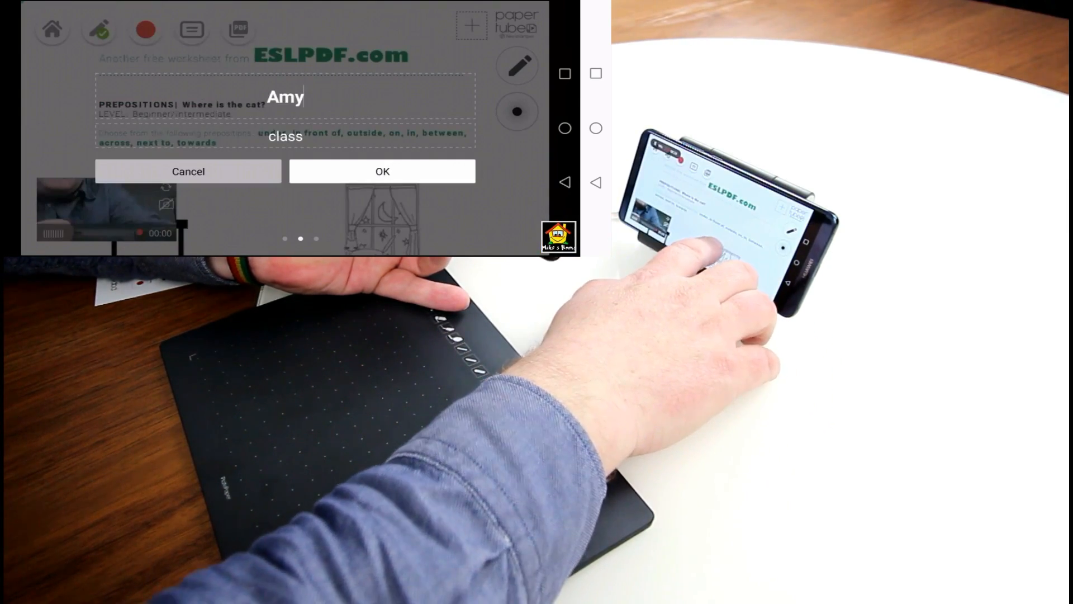
left_click(381, 171)
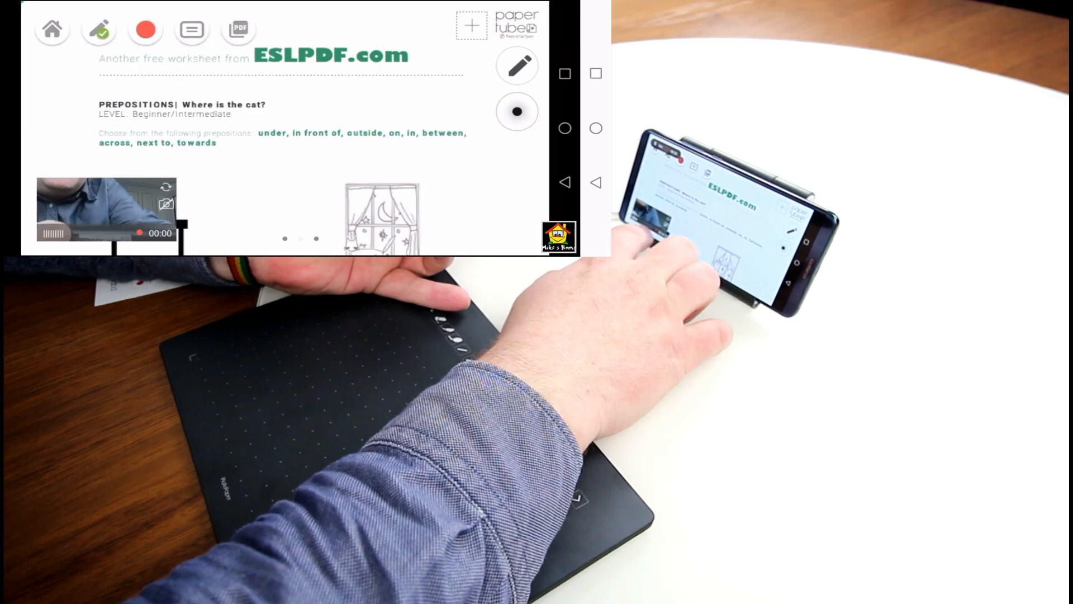